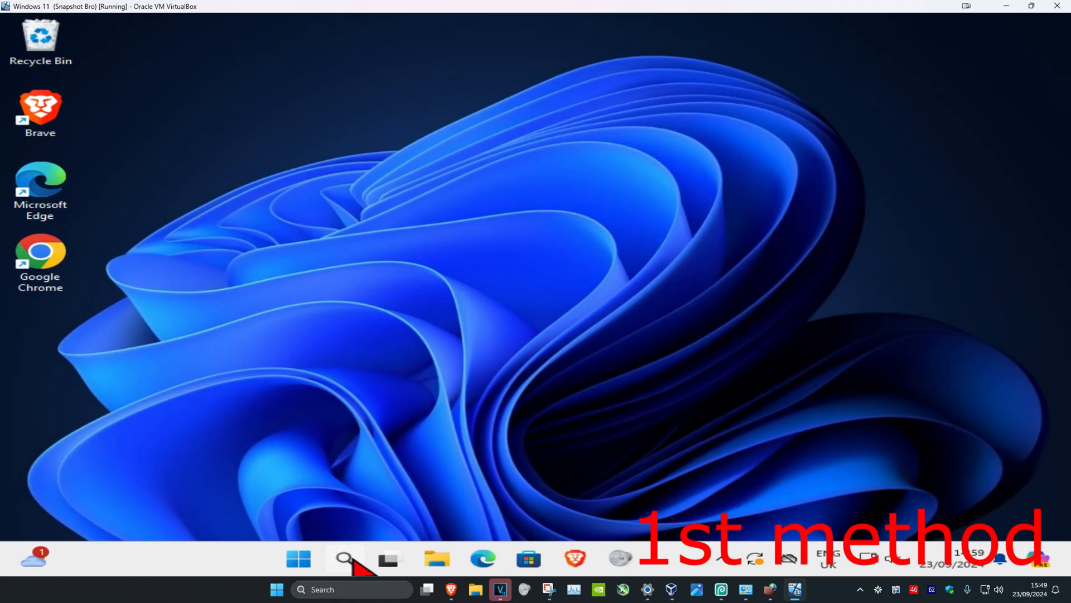
Find Device Manager, expand Keyboards and show the context menu for Standard PS/2 Keyboard.
text(device Manager)
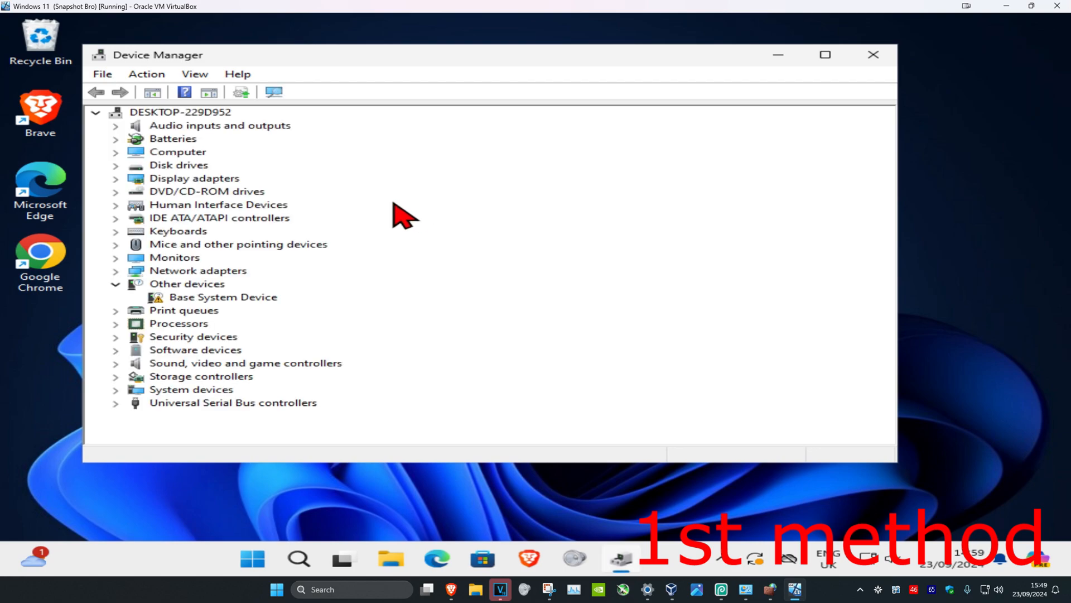
click(177, 231)
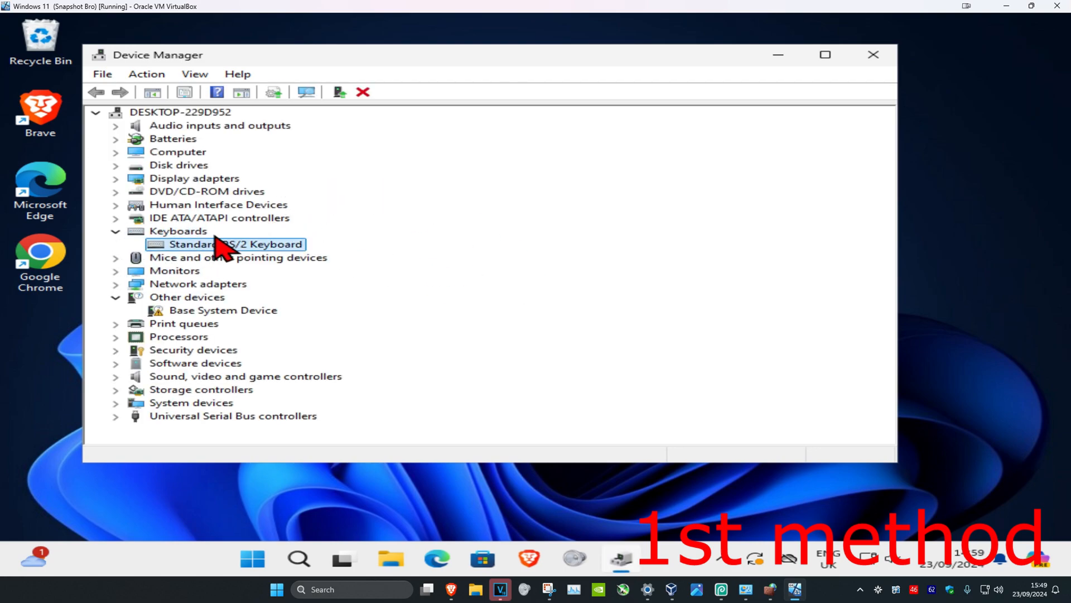
right_click(229, 244)
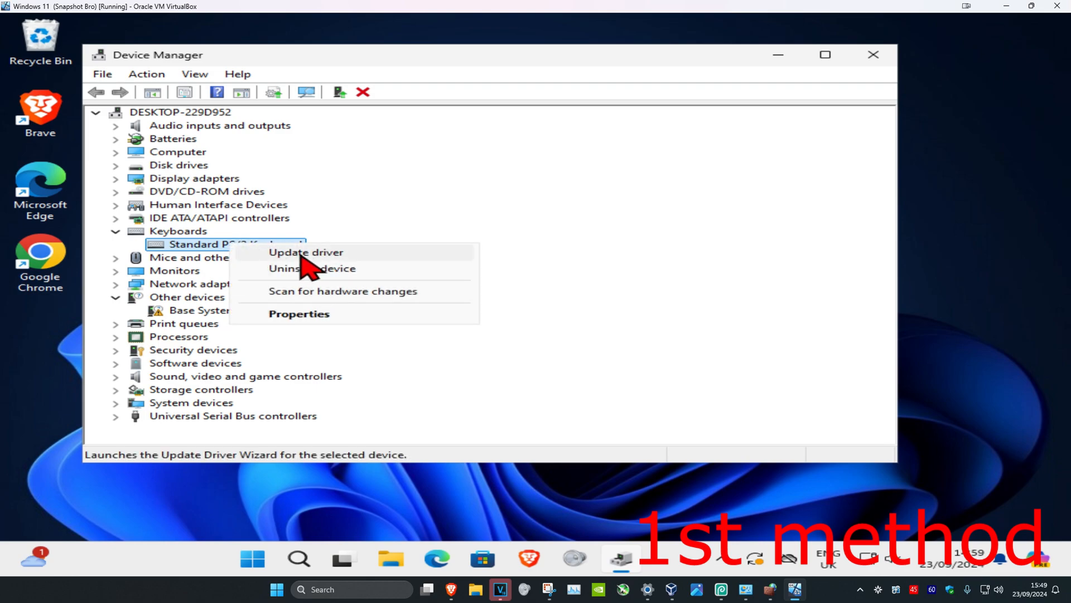
Update the keyboard driver with automatic search, confirming the best driver is already installed.
click(304, 252)
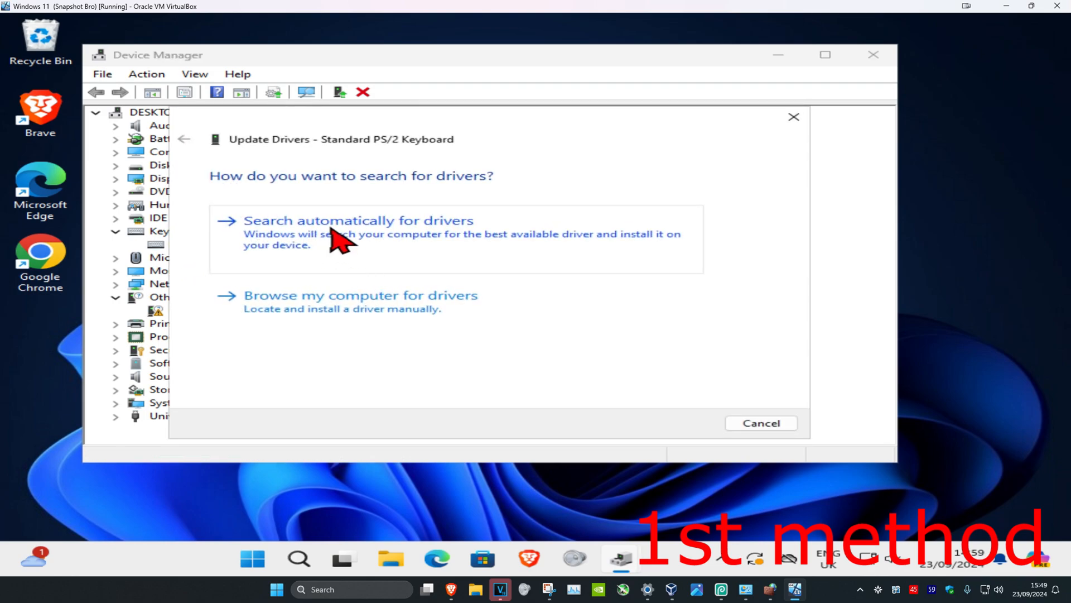
click(358, 220)
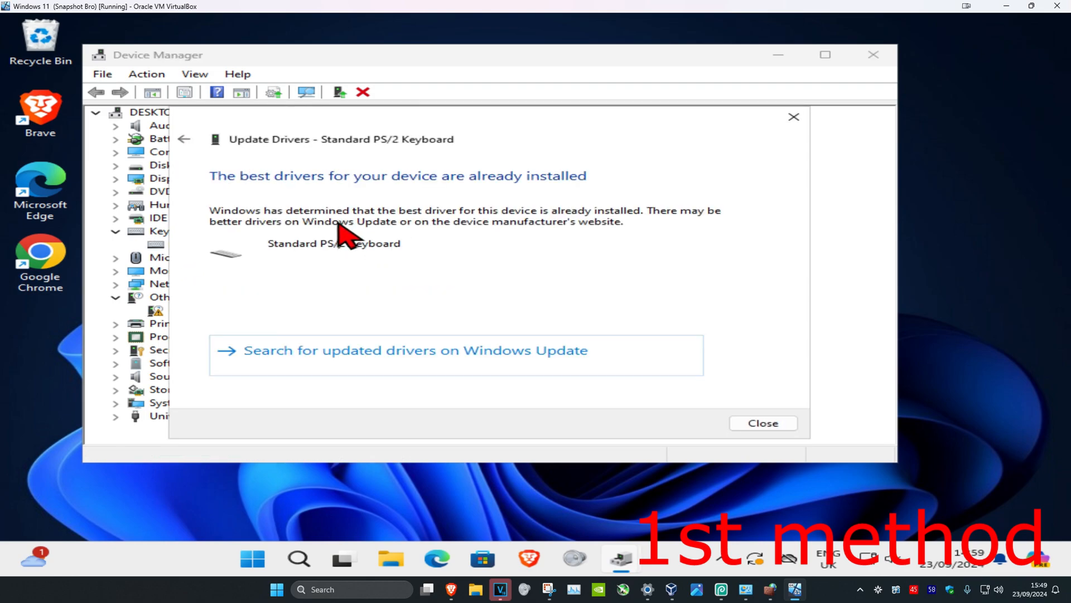
mouse_move(347, 355)
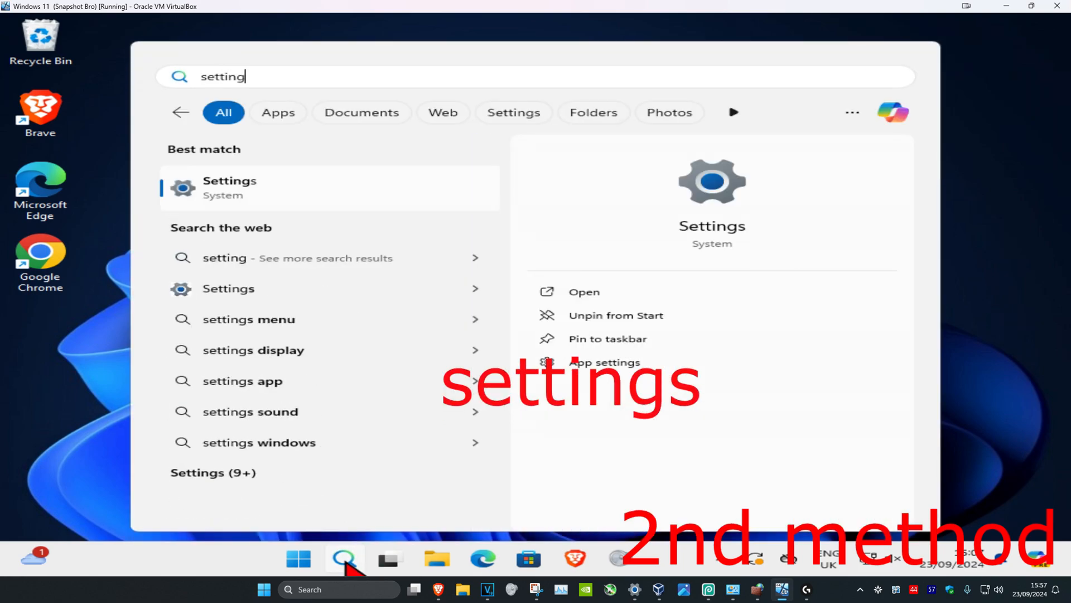
Launch Settings and review the Accessibility page options.
click(228, 188)
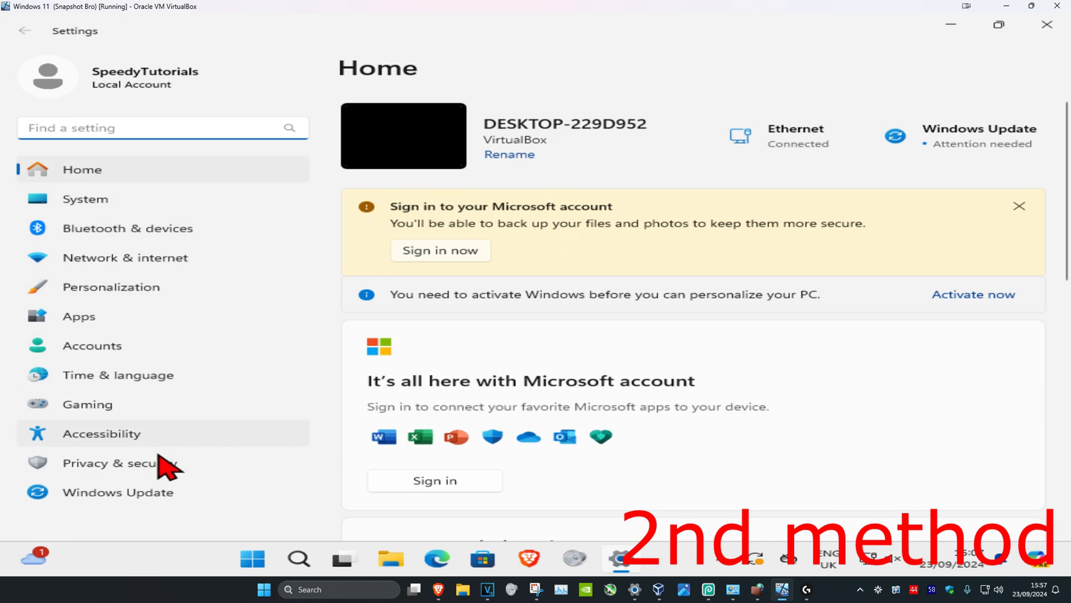
click(102, 433)
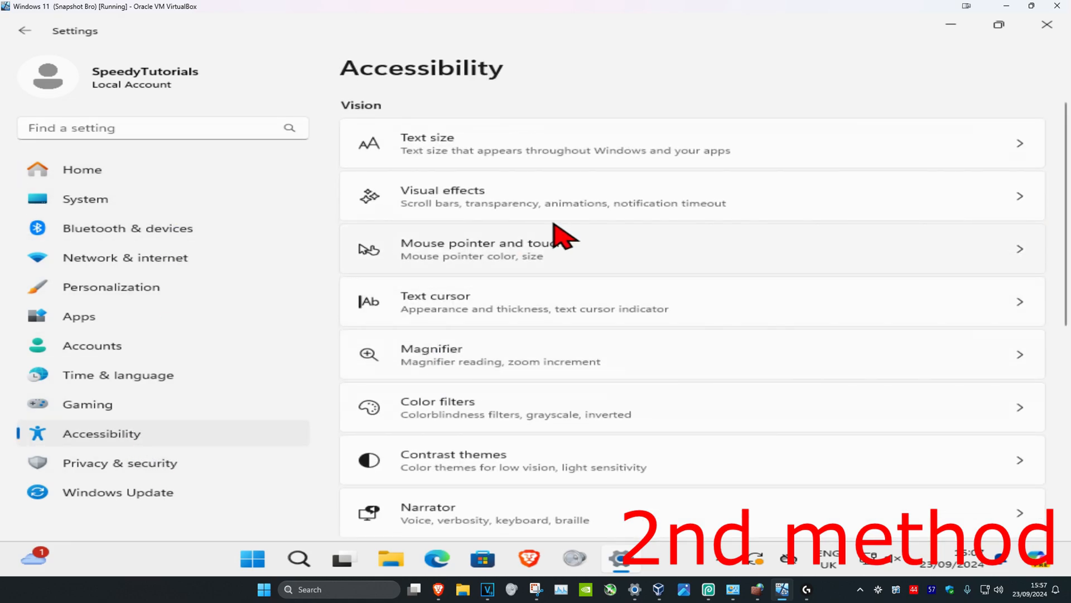
scroll(down, 3)
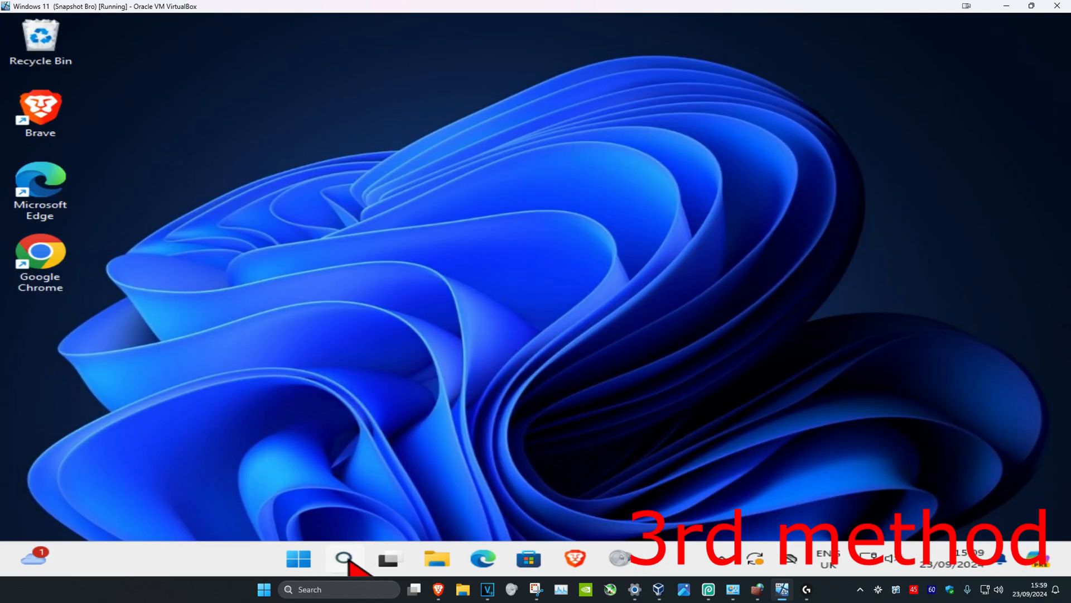
Run 'find and fix keyboard problems' with Apply repairs automatically, then show the Start menu.
text(find and fix keyboard problems)
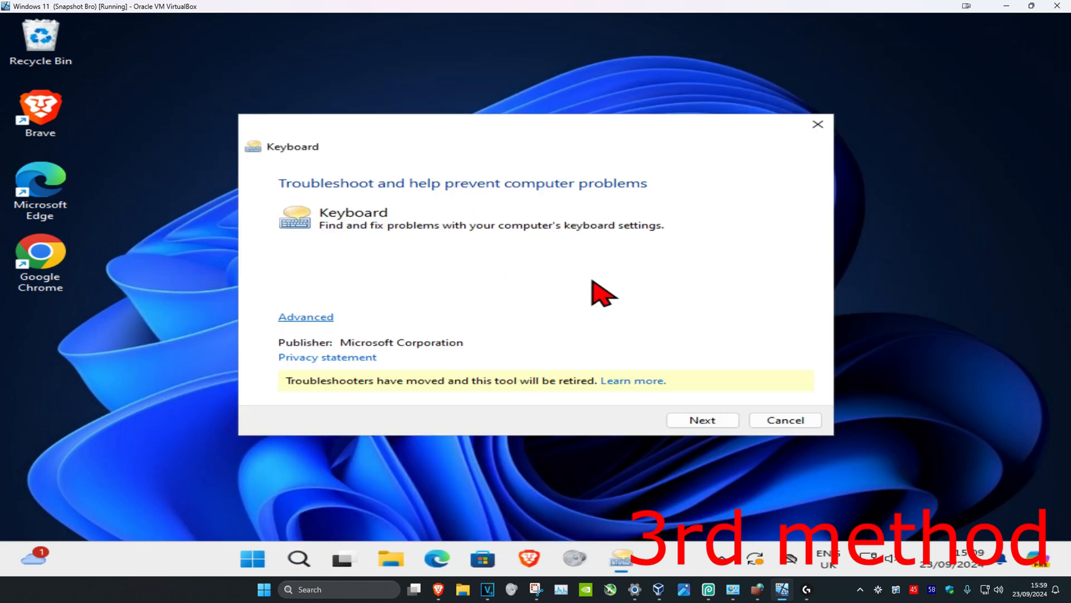
click(306, 315)
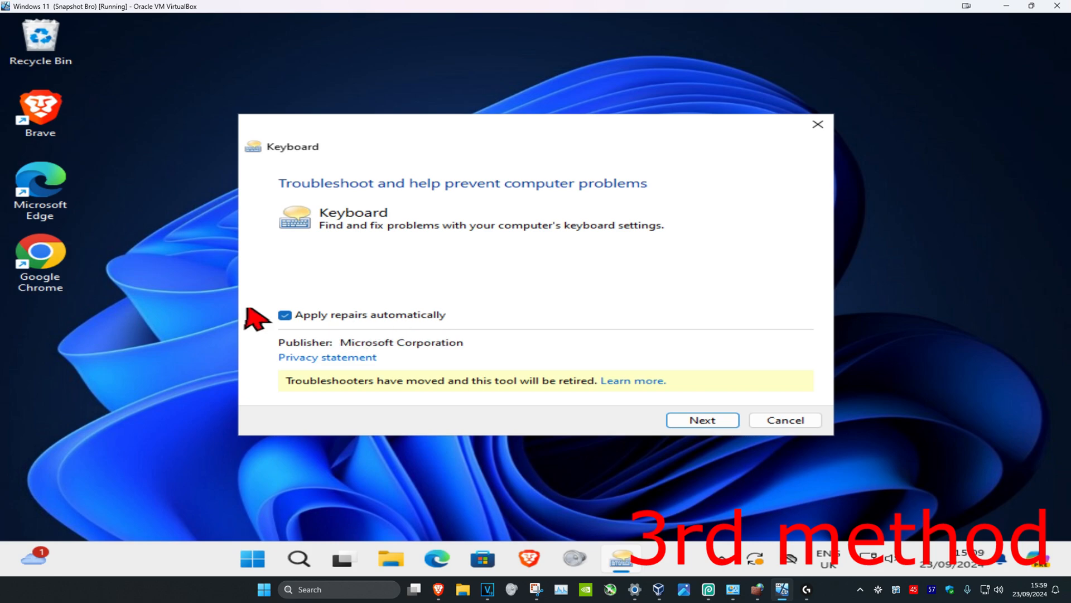
click(702, 420)
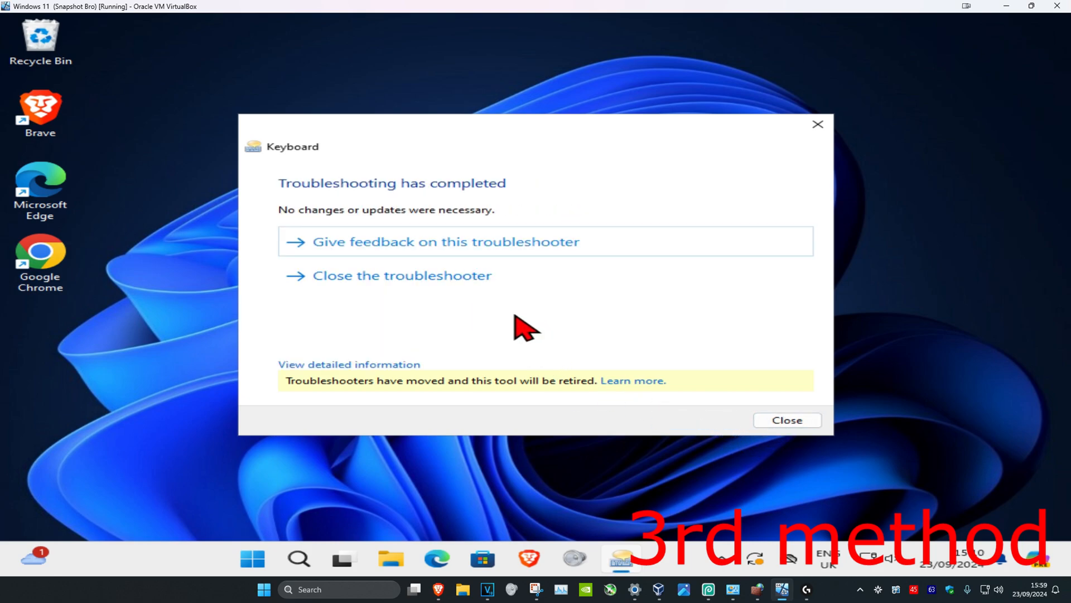
mouse_move(338, 308)
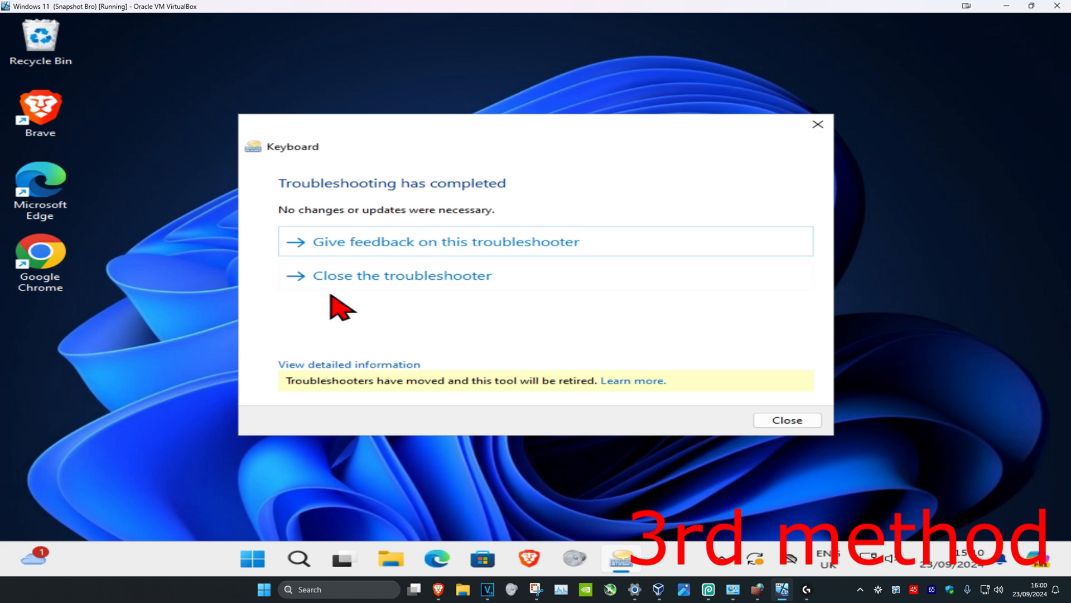
mouse_move(456, 325)
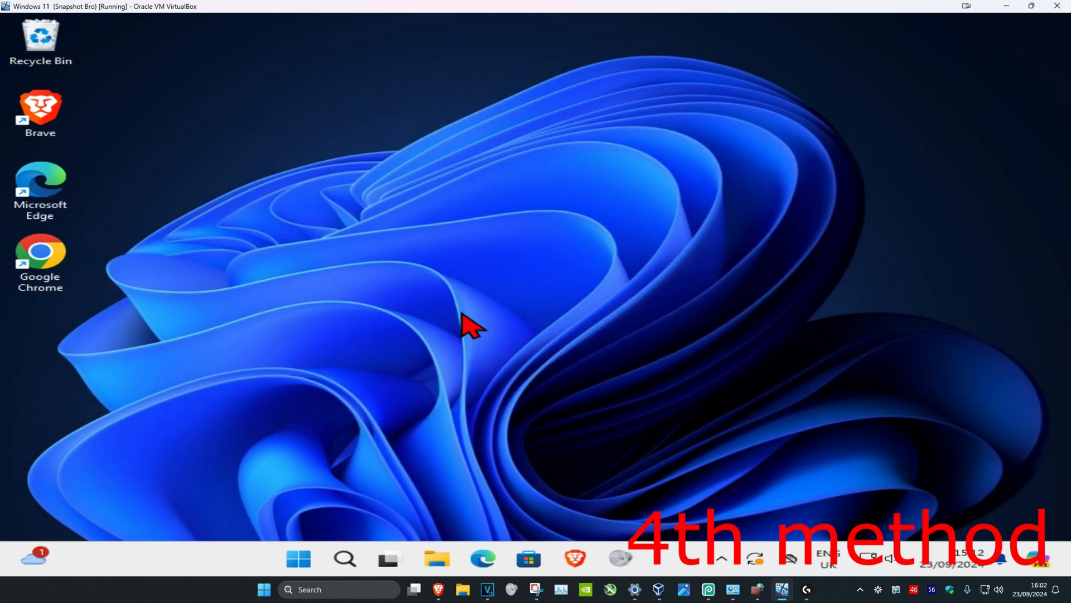
click(298, 558)
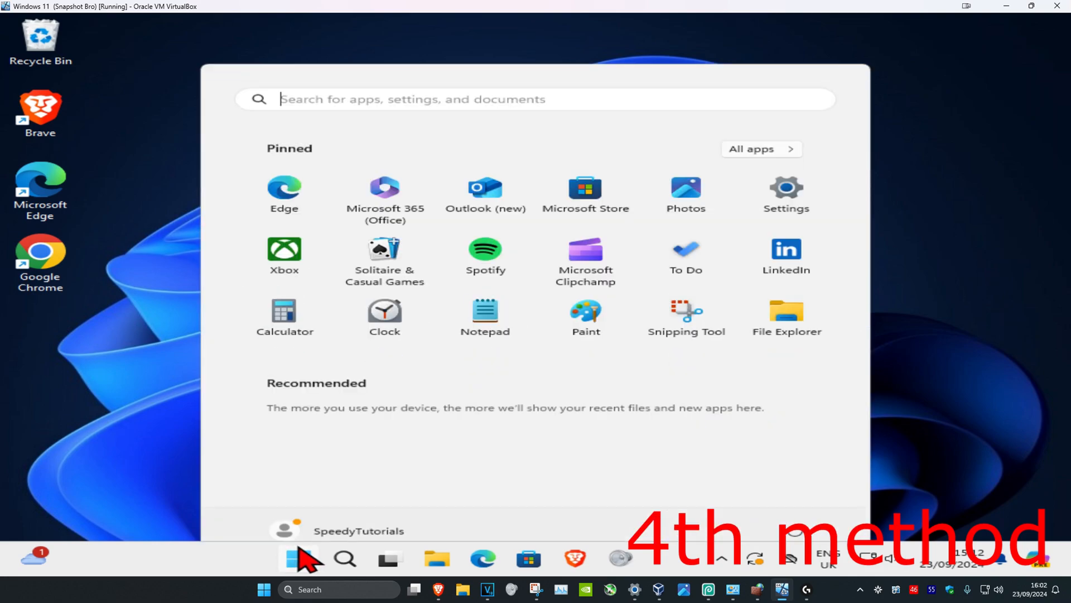